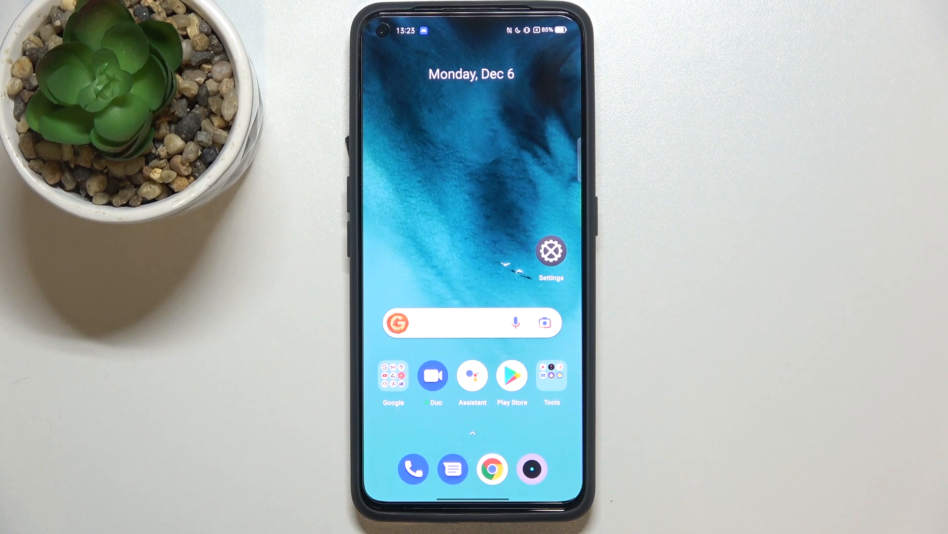
- Go from the home screen into Settings > Additional settings, scrolled to Back up and reset
{"action": "left_click", "coordinate": [551, 249]}
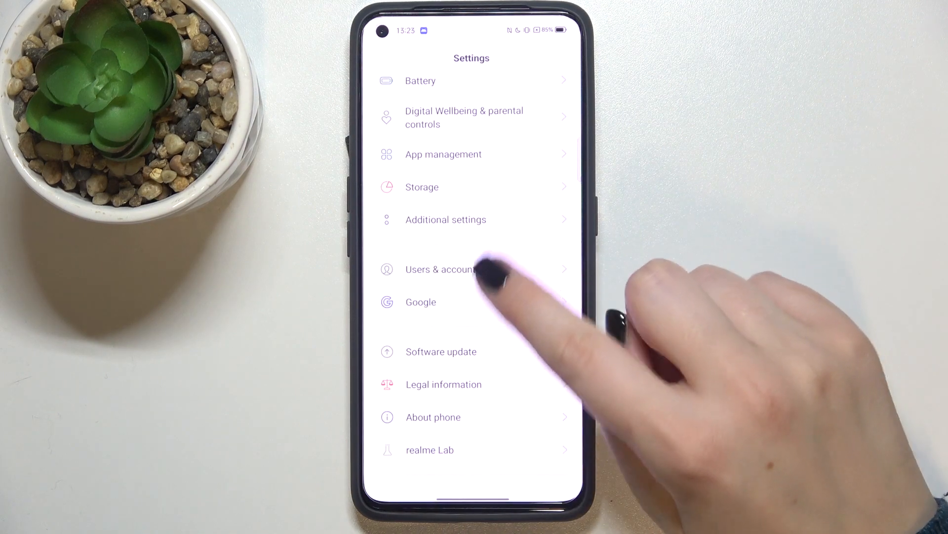
{"action": "left_click", "coordinate": [445, 219]}
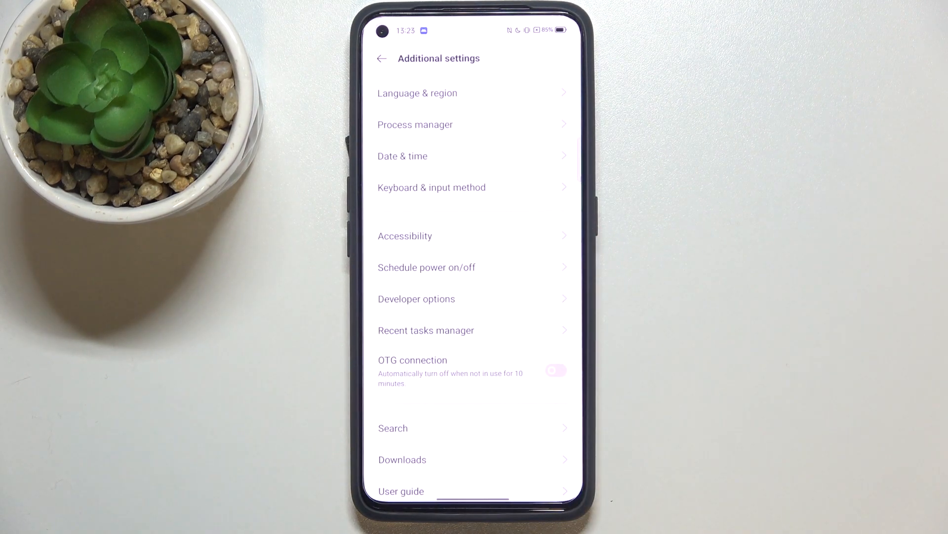
{"action": "scroll", "scroll_direction": "up", "scroll_amount": 3}
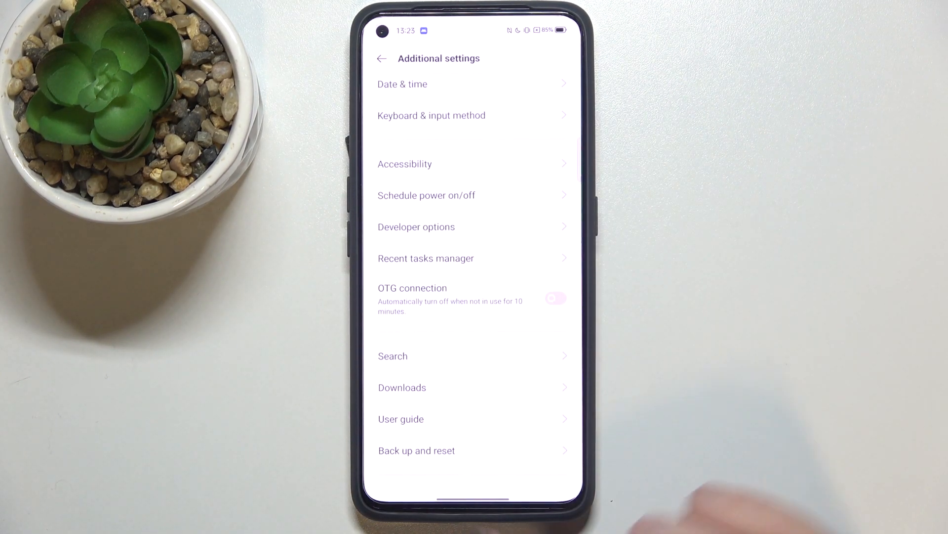
- Go through Back up and reset to the Erase all data (factory reset) options page
{"action": "left_click", "coordinate": [416, 450]}
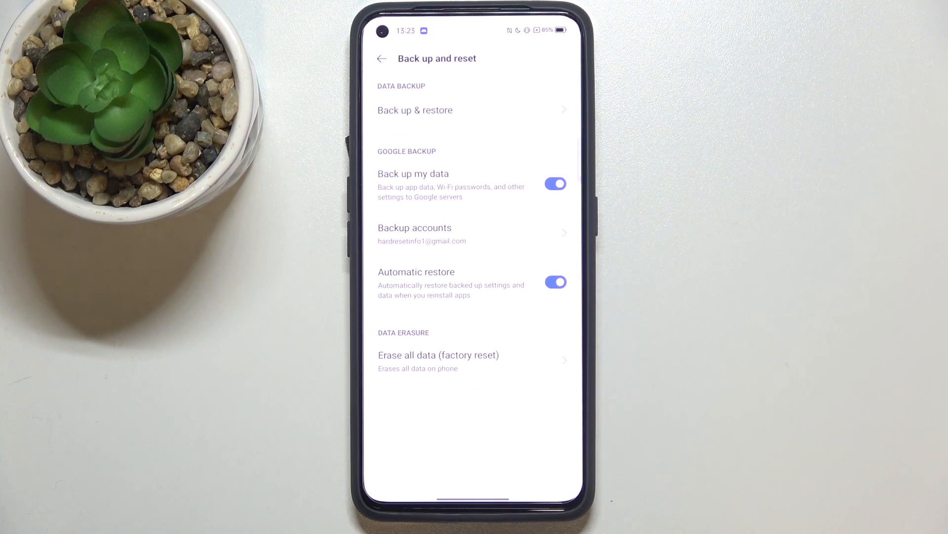
{"action": "left_click", "coordinate": [438, 355]}
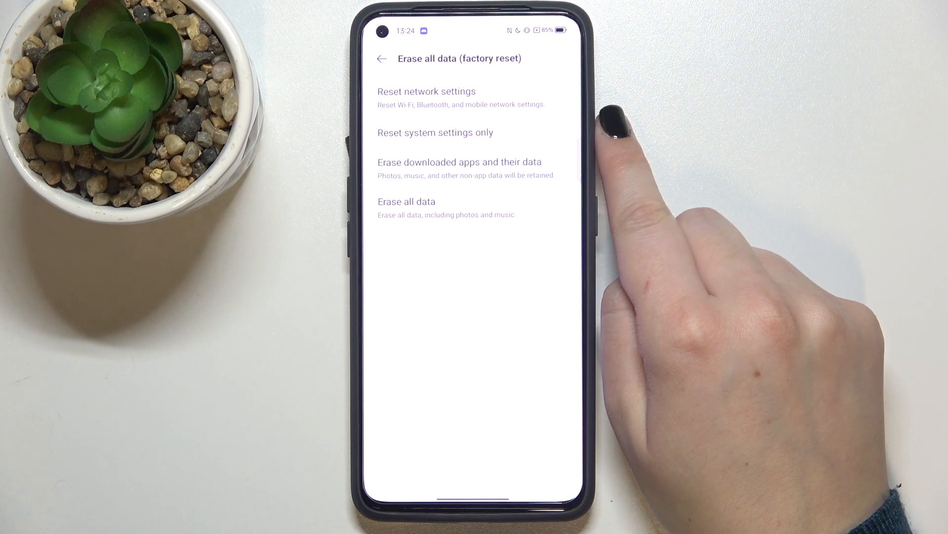
{"action": "left_click", "coordinate": [406, 201]}
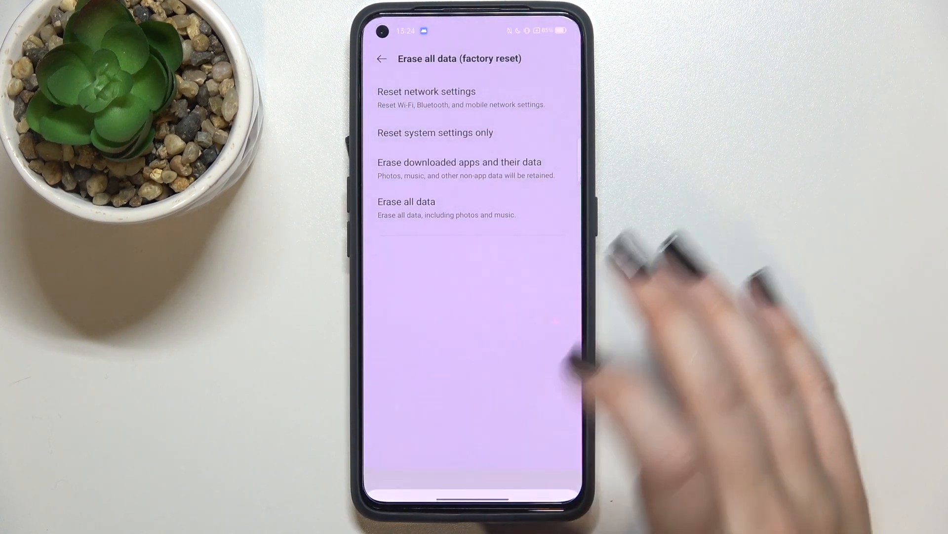
- Choose Reset system settings only and confirm it in the confirmation sheet
{"action": "left_click", "coordinate": [434, 132]}
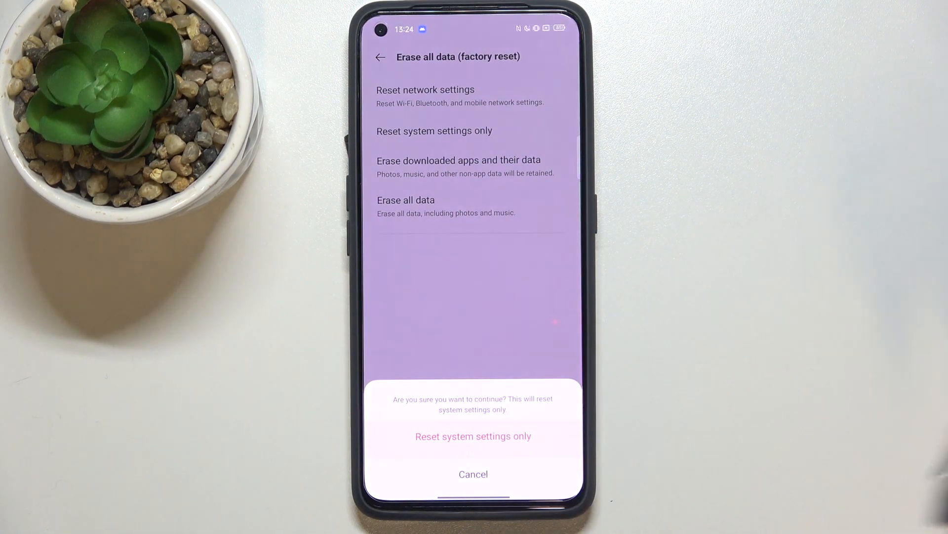
{"action": "left_click", "coordinate": [473, 436]}
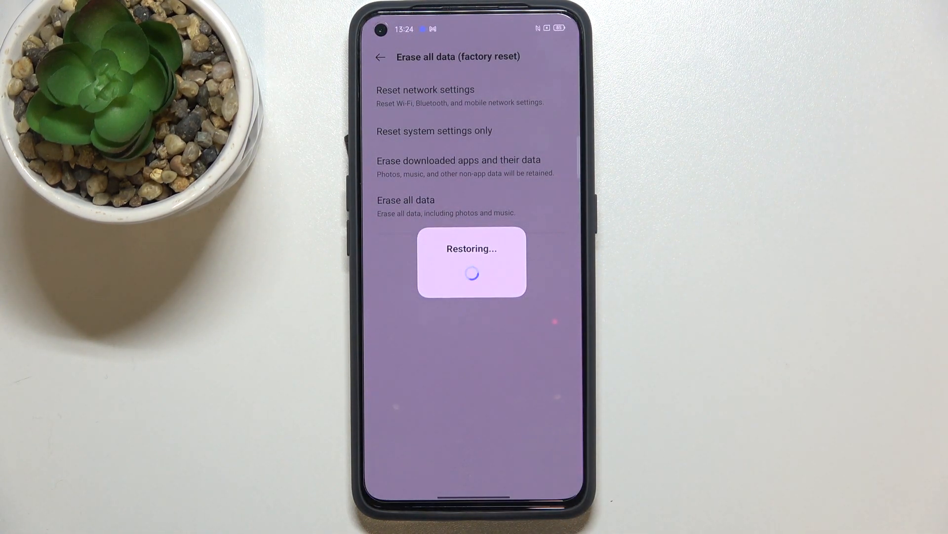